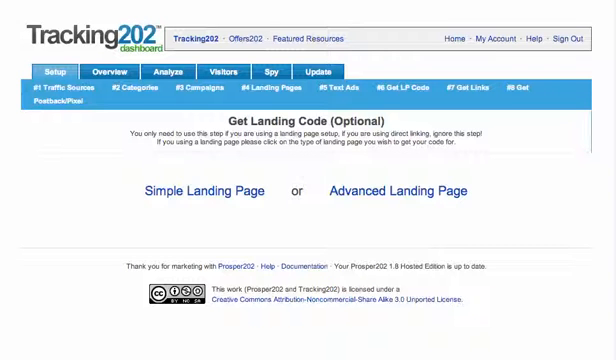
mouse_move(402, 190)
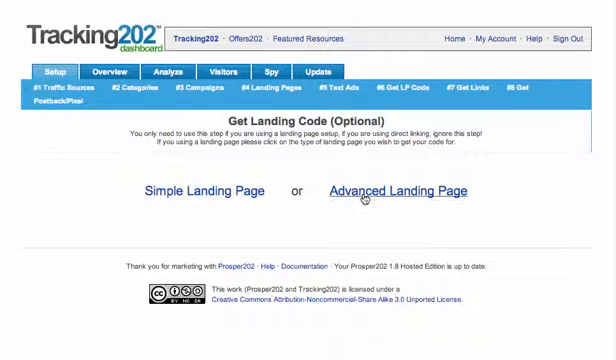
Step: Choose Advanced Landing Page, select the T202 Adv LP page and its first Lead Gen offer
left_click(400, 190)
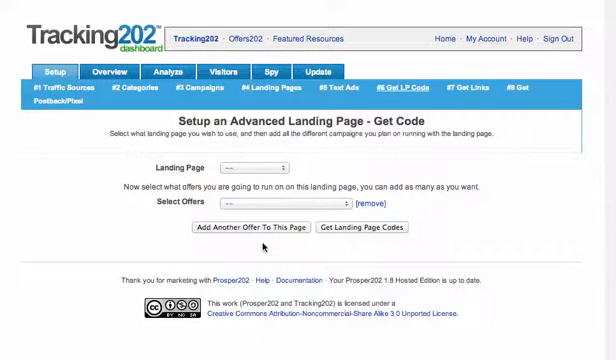
left_click(256, 166)
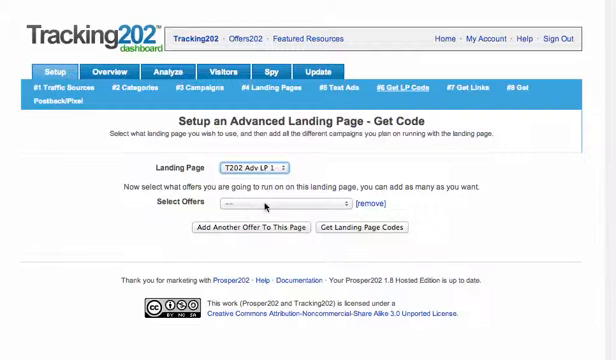
left_click(280, 204)
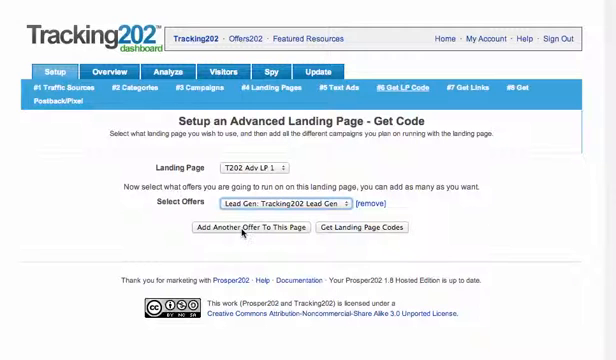
Step: Add the second and third Lead Gen offers and generate the landing page codes
left_click(244, 228)
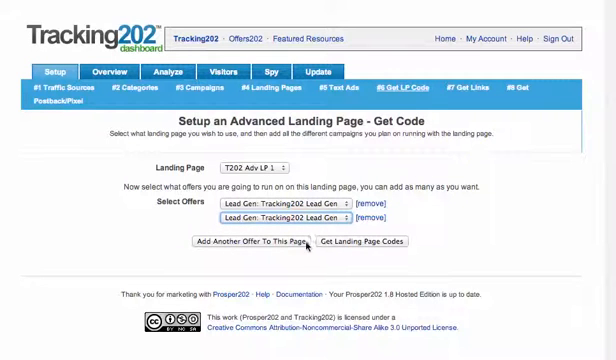
left_click(288, 218)
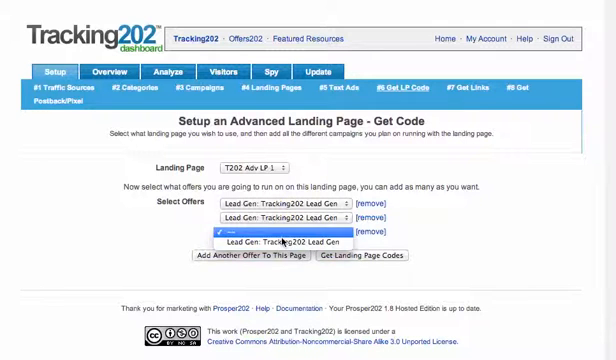
left_click(290, 232)
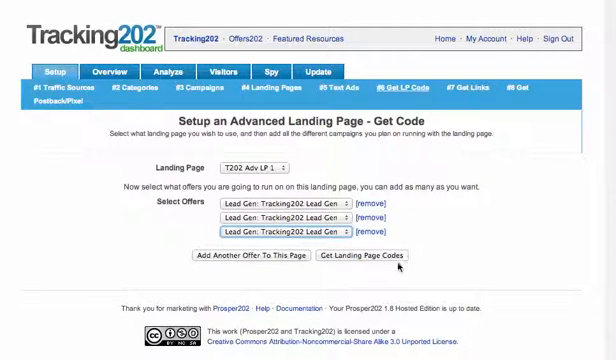
left_click(374, 256)
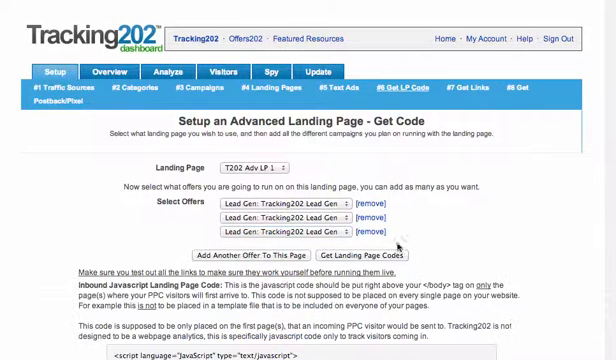
scroll("down", 3)
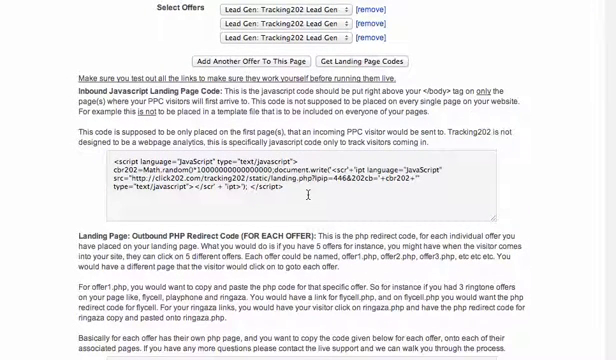
scroll("down", 3)
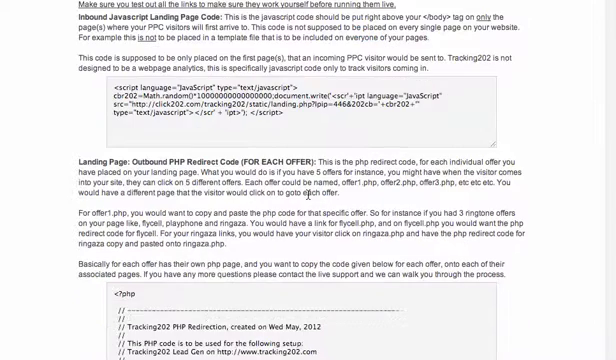
scroll("down", 3)
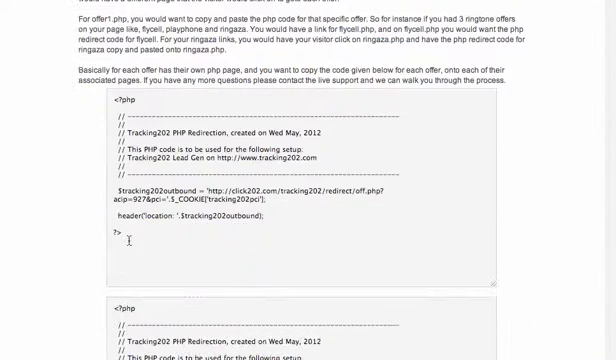
scroll("down", 3)
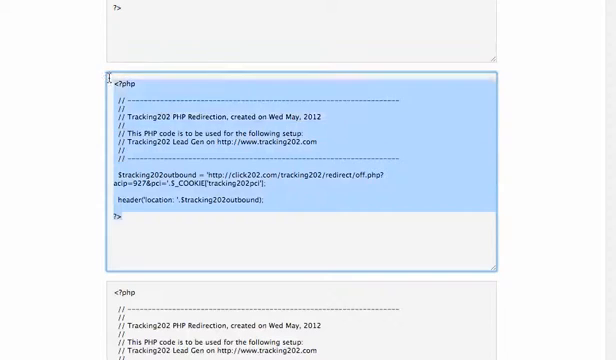
scroll("down", 3)
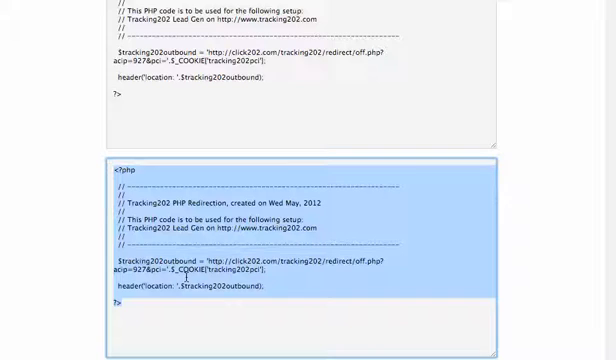
scroll("down", 3)
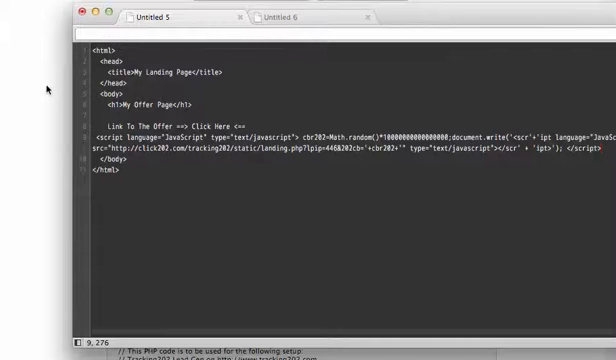
mouse_move(328, 8)
type("<a h")
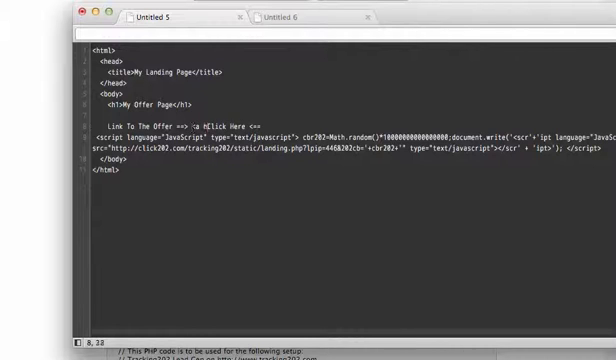
Step: Give the Click Here anchor tag an empty href="" attribute
type("ref=")
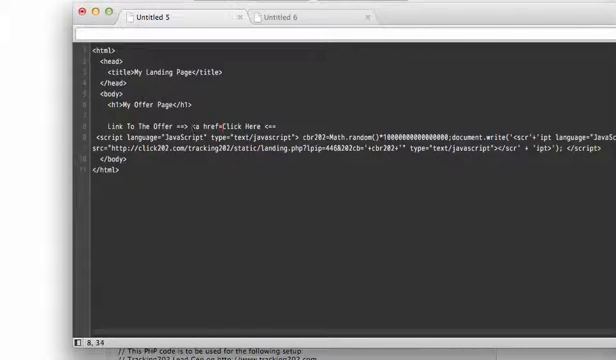
type("\"\"")
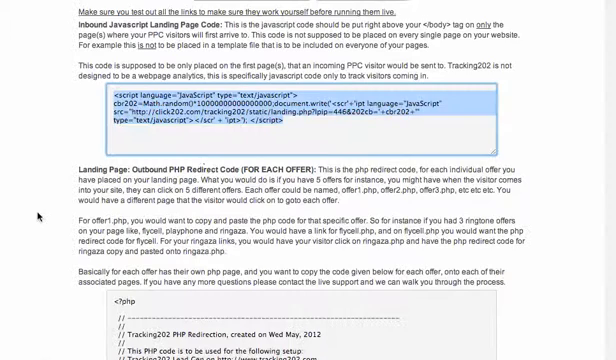
Step: Add a 'save this offer.php' comment to the new PHP redirect file and return to the landing page
scroll("down", 3)
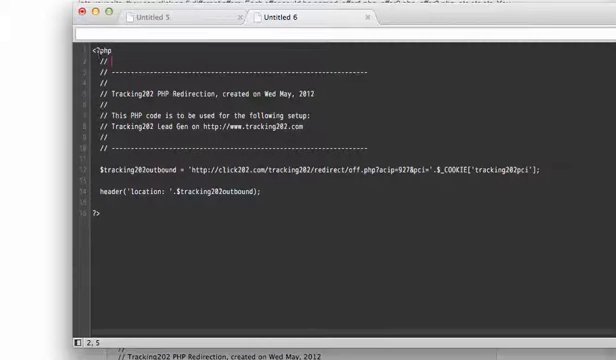
type("save")
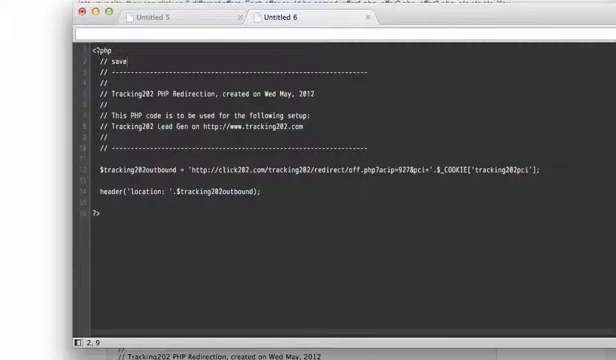
type("this")
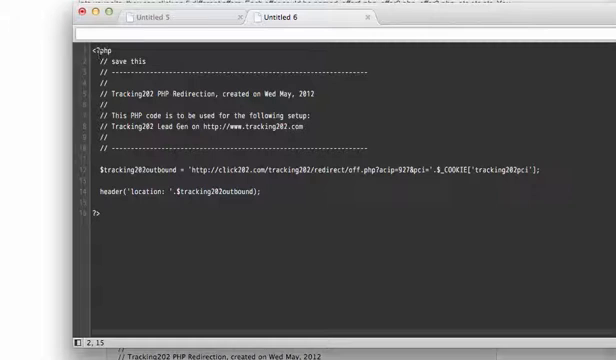
type("off")
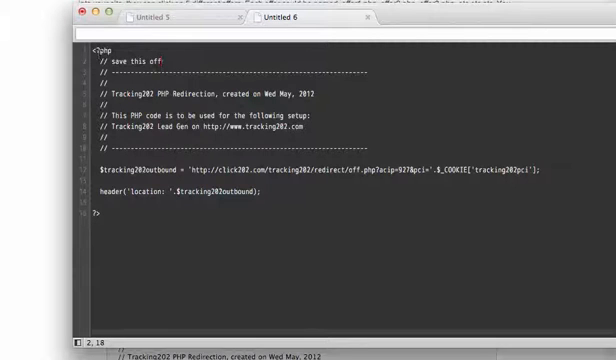
type(".php")
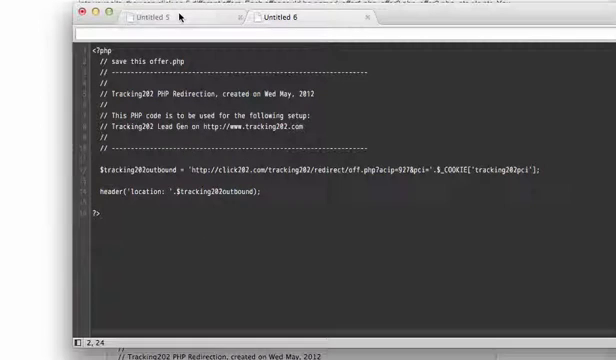
left_click(160, 16)
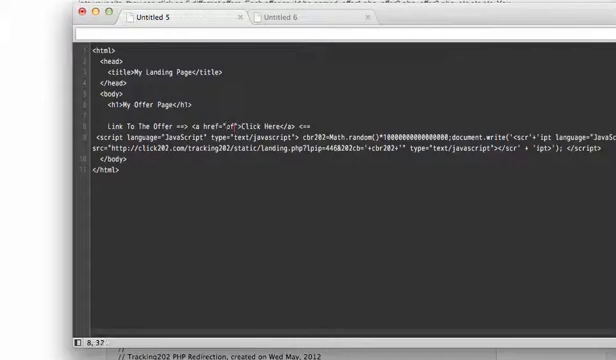
Step: Fill the Click Here link's href with offer.php
type("offer.g")
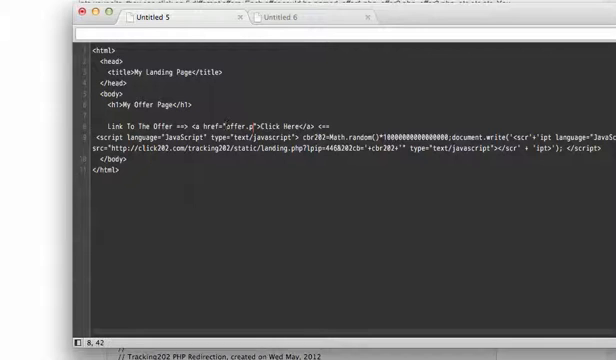
type("hp")
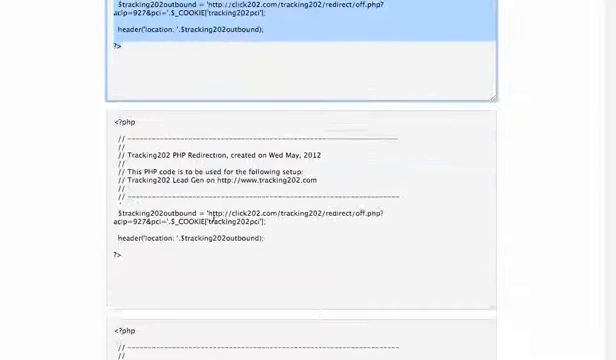
Step: Take the next offer's PHP redirect code into a new file with an offer2.php comment
scroll("down", 3)
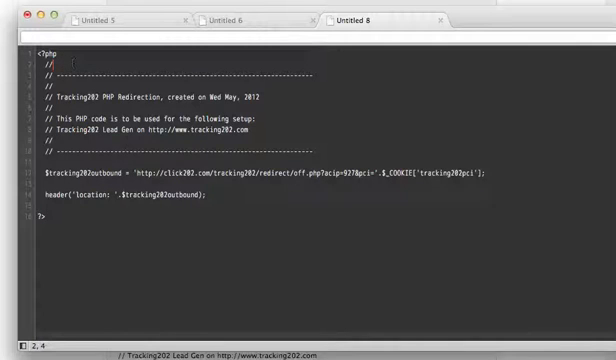
type("offe:2.p")
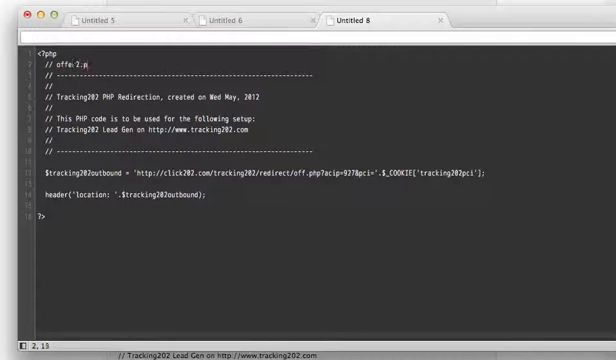